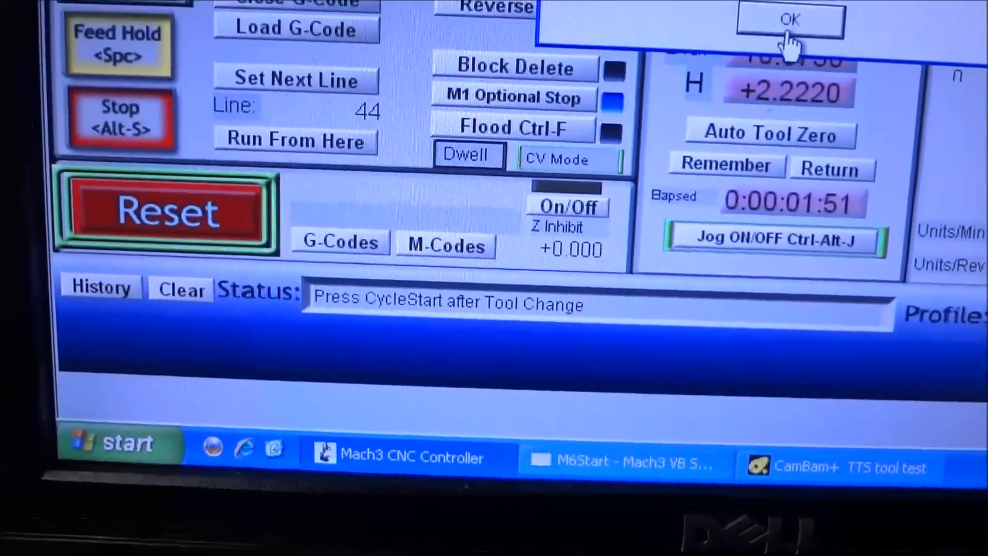
Acknowledge the M6 tool change prompt so the status asks for Cycle Start.
click(789, 21)
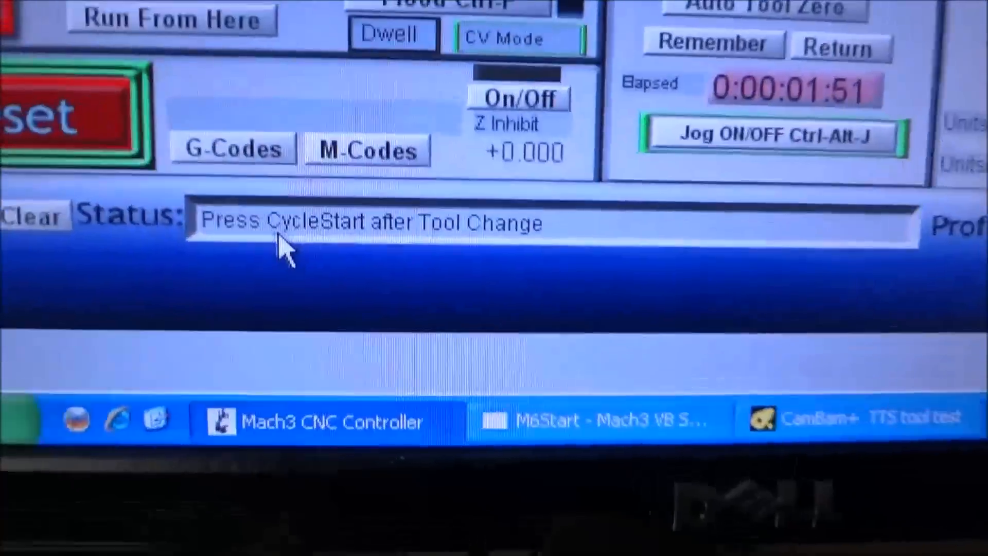